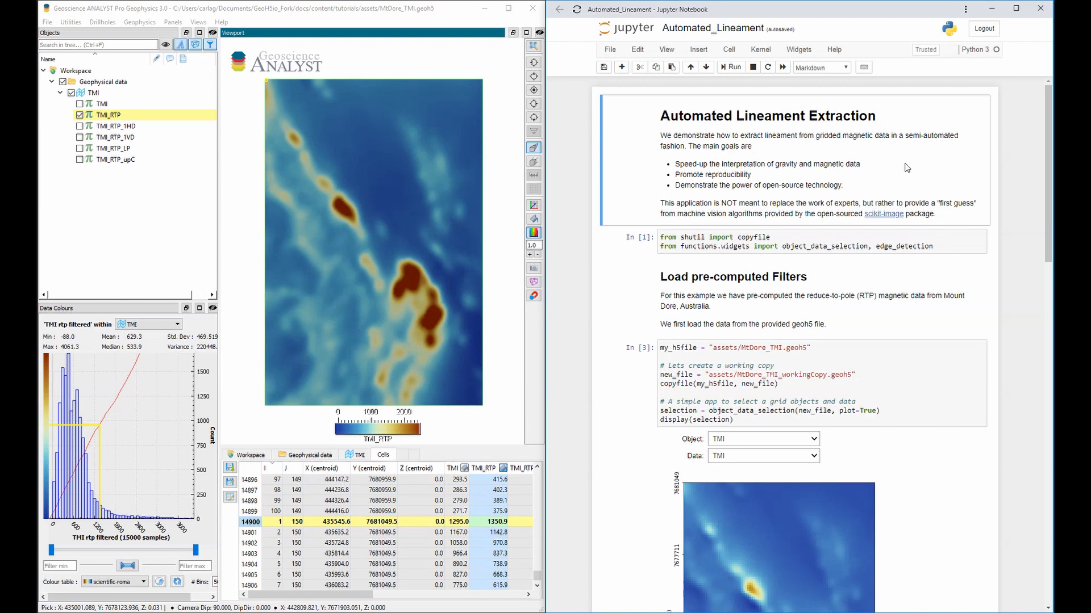
- Select TMI_RTP in the Data dropdown of the grid selection app
scroll("down", 3)
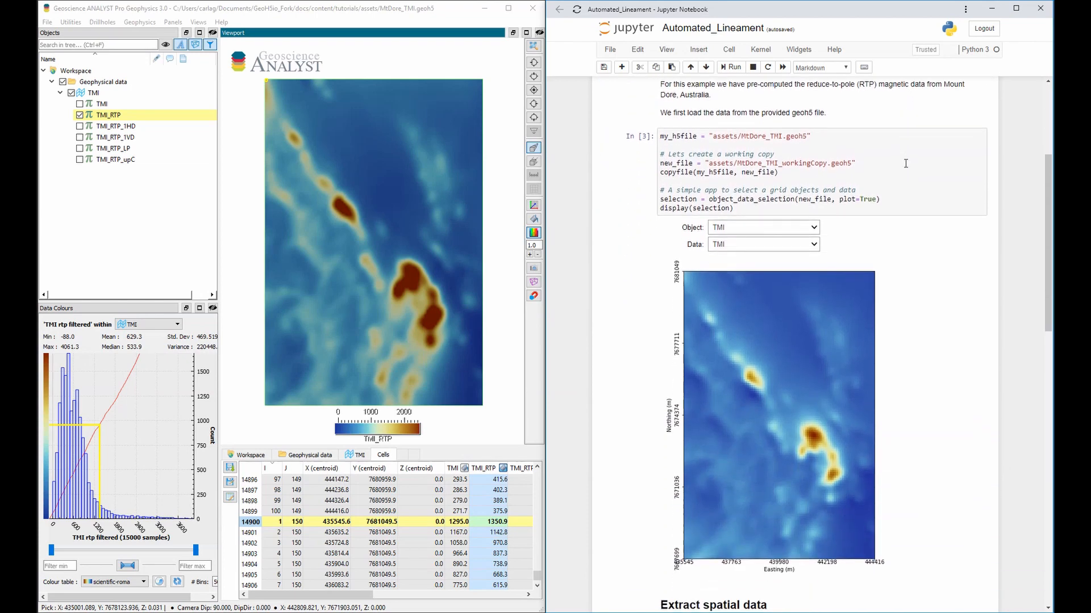
left_click(762, 244)
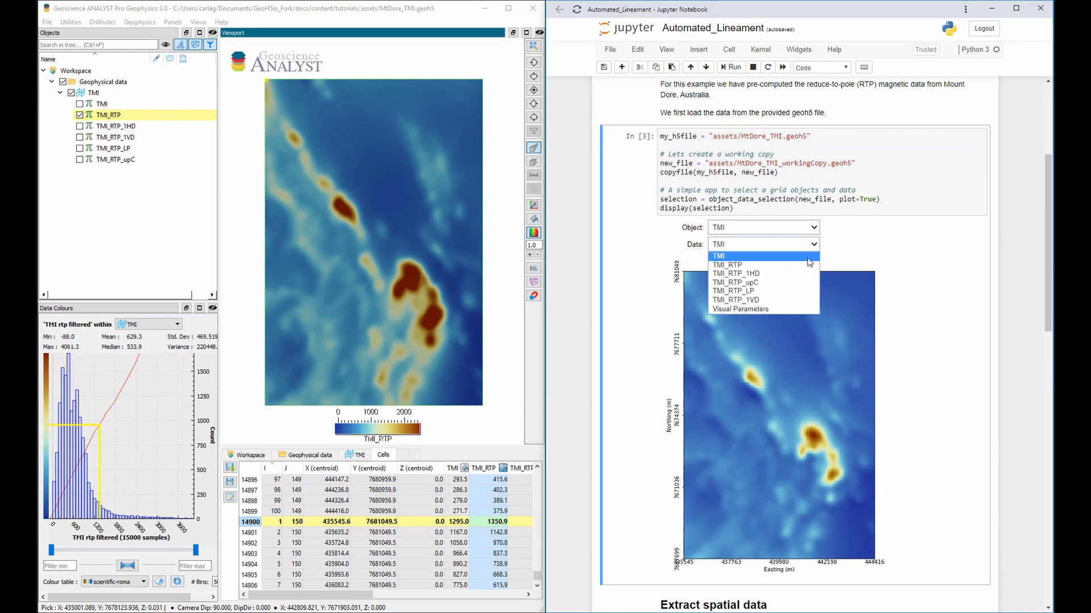
left_click(725, 265)
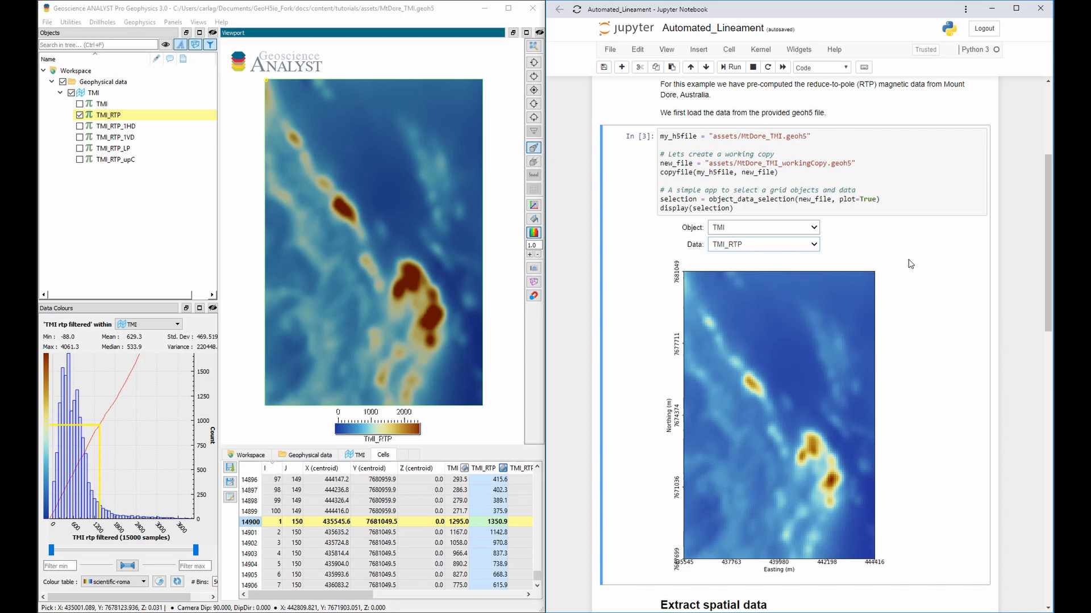
- Set edge detection sigma to 1.5, threshold to 6 and line gap to 4
scroll("down", 3)
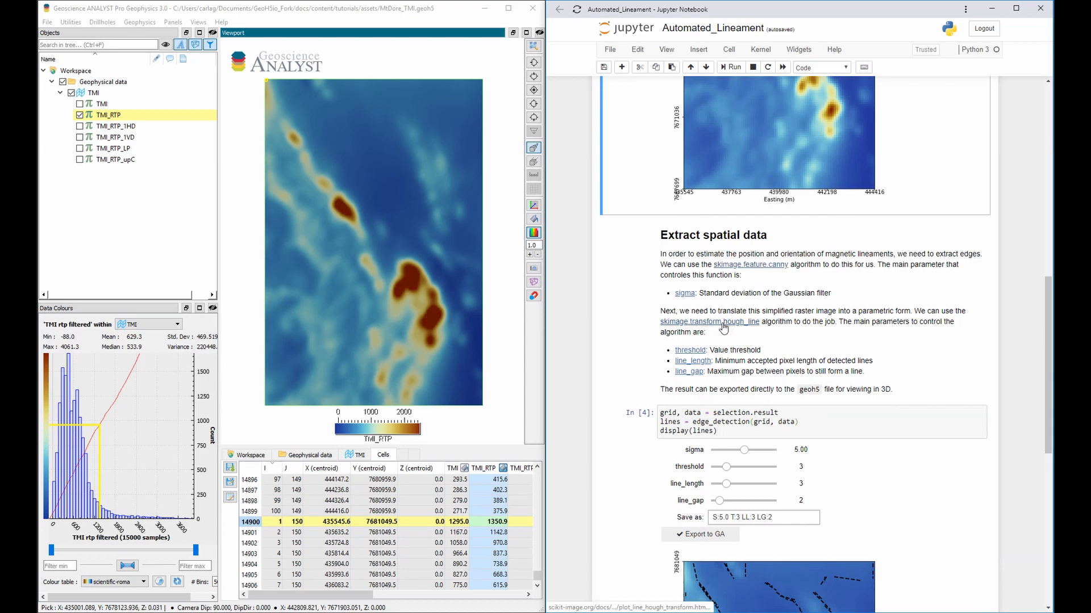
scroll("down", 3)
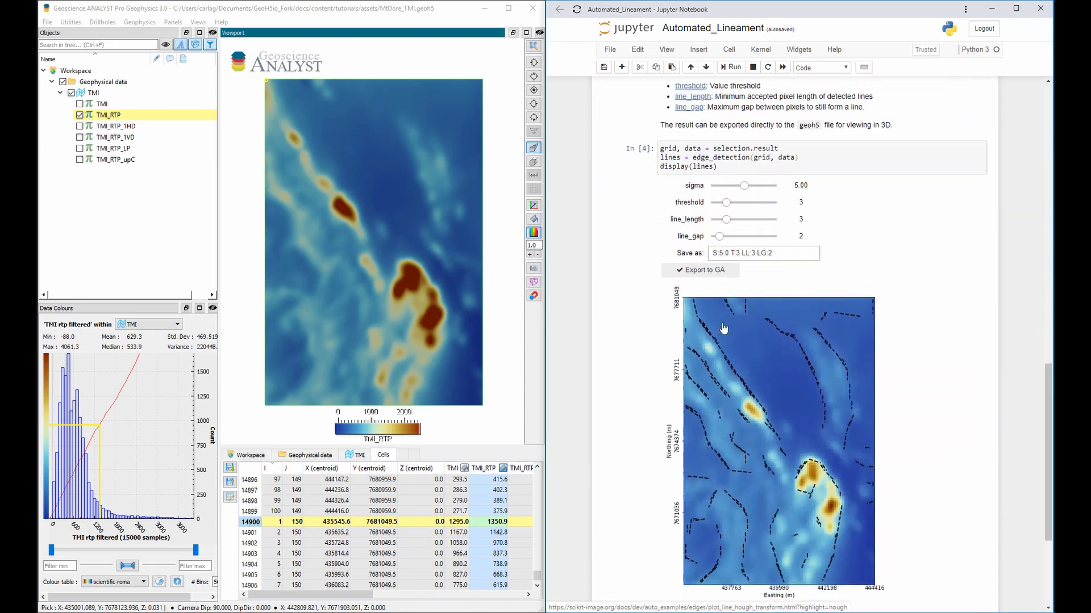
left_click_drag(745, 186, 730, 186)
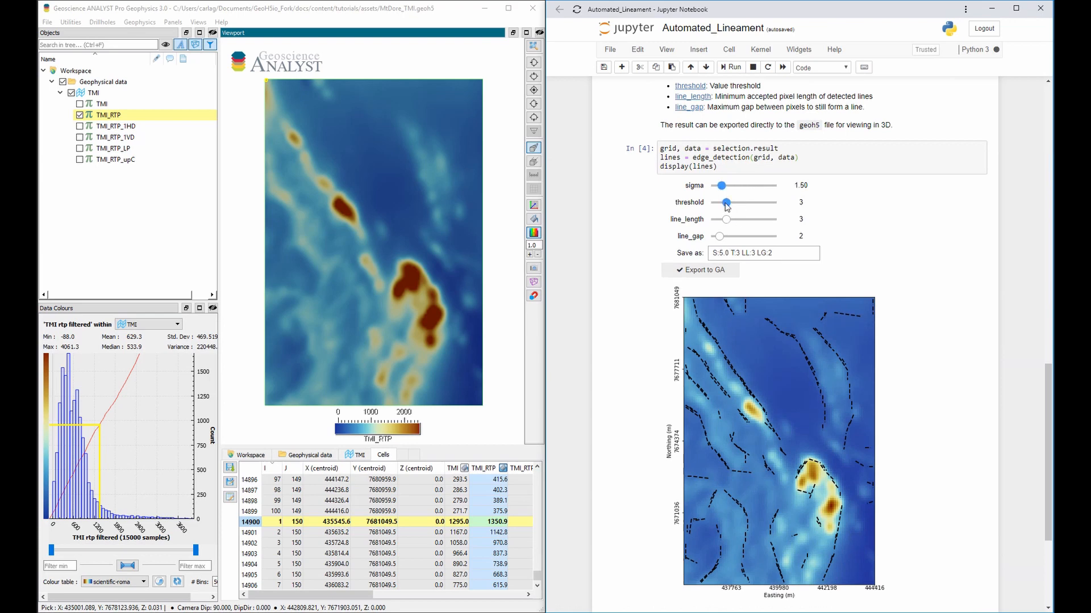
left_click_drag(725, 202, 747, 203)
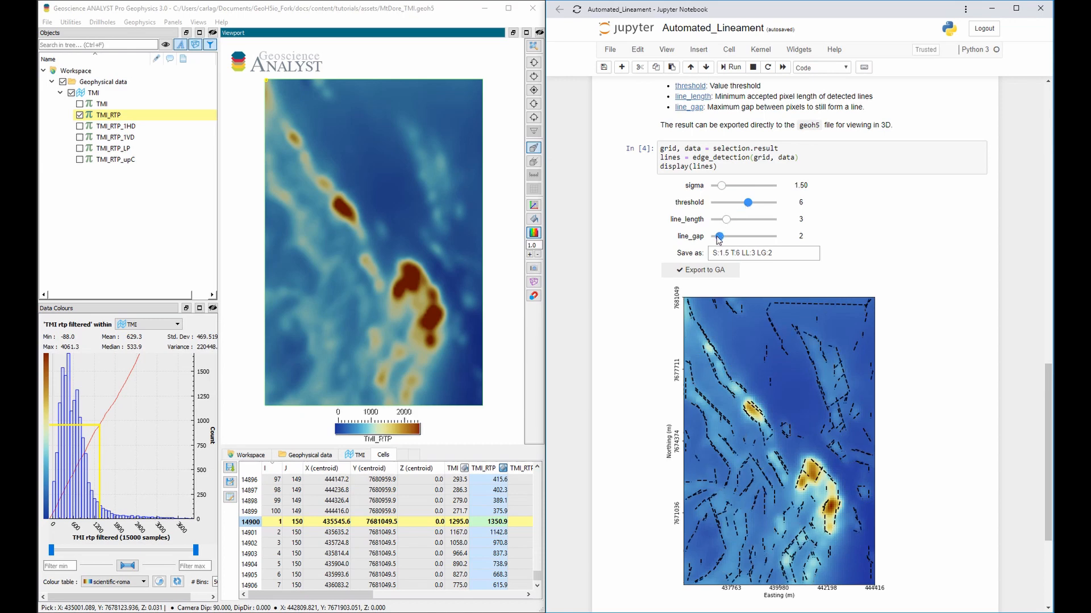
left_click_drag(716, 236, 732, 236)
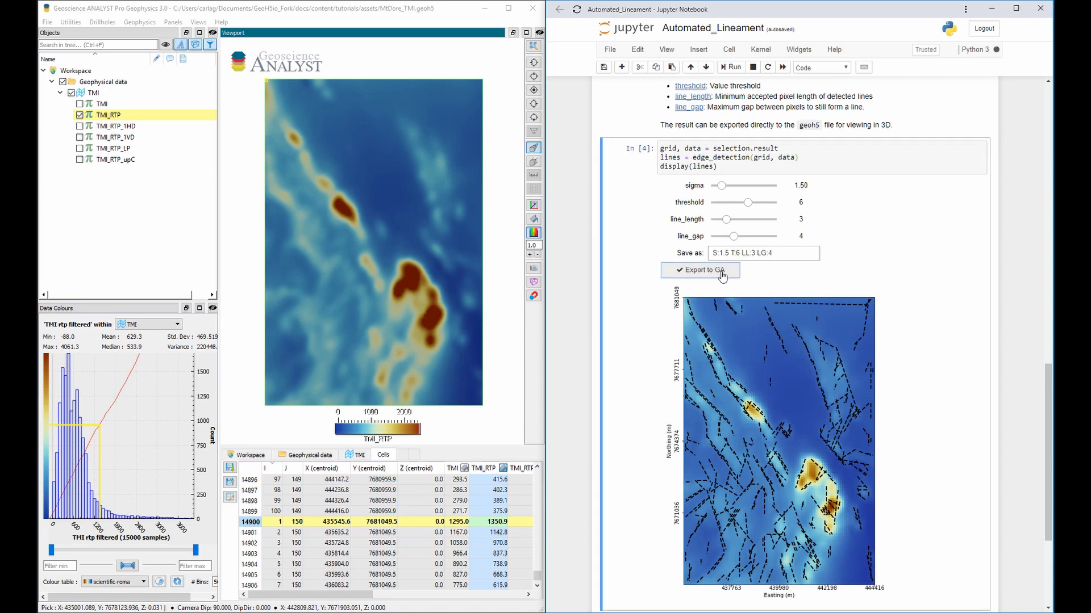
- Export the detected lineaments to Geoscience ANALYST and reload the workspace
left_click(47, 22)
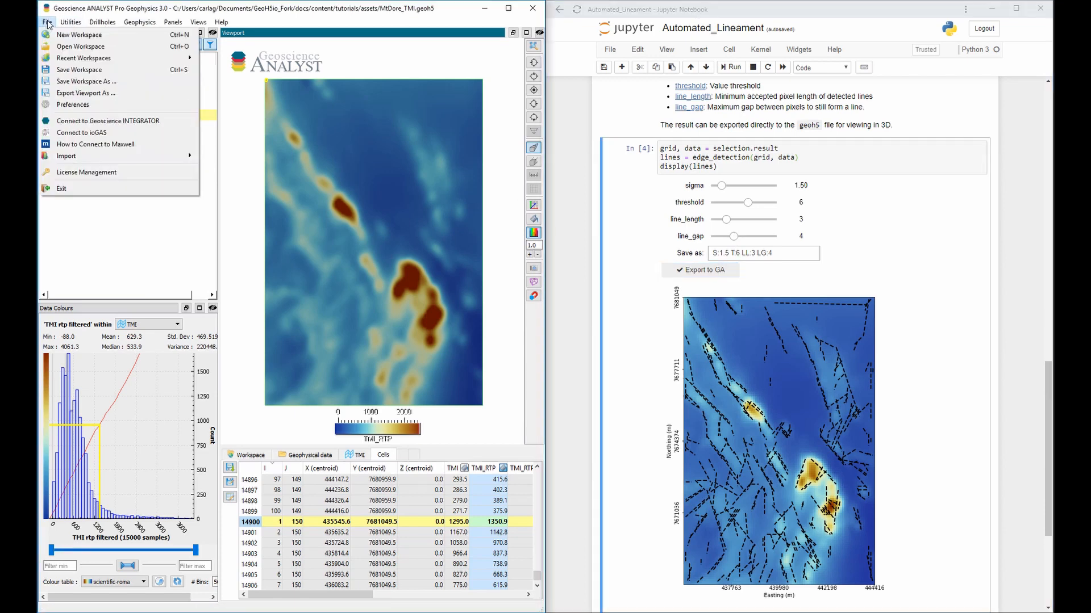
left_click(80, 46)
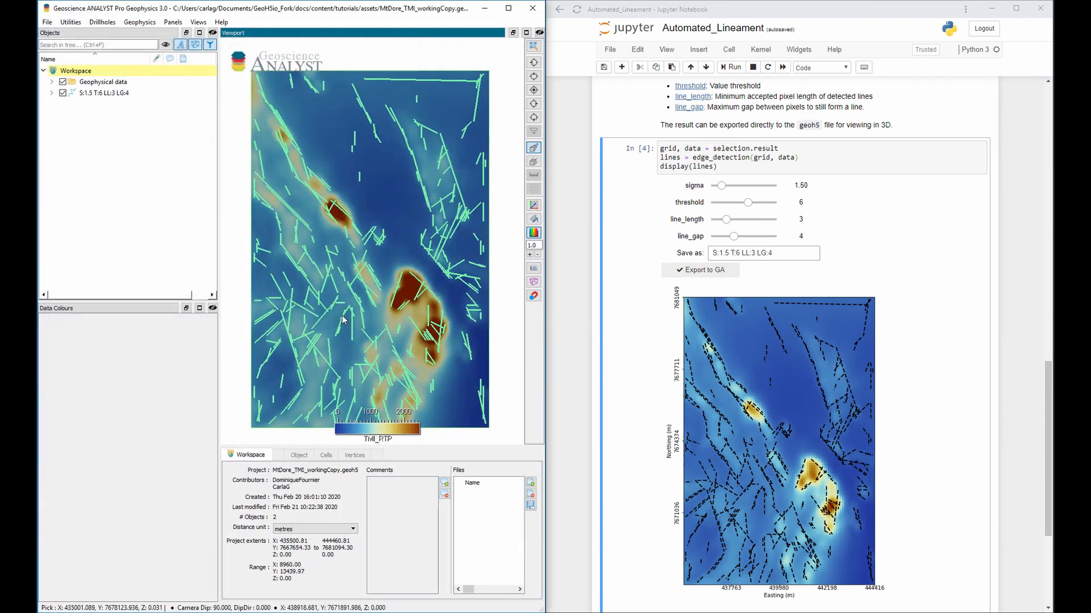
- Raise sigma to 5.8 and minimum line length to 5
left_click_drag(725, 186, 729, 186)
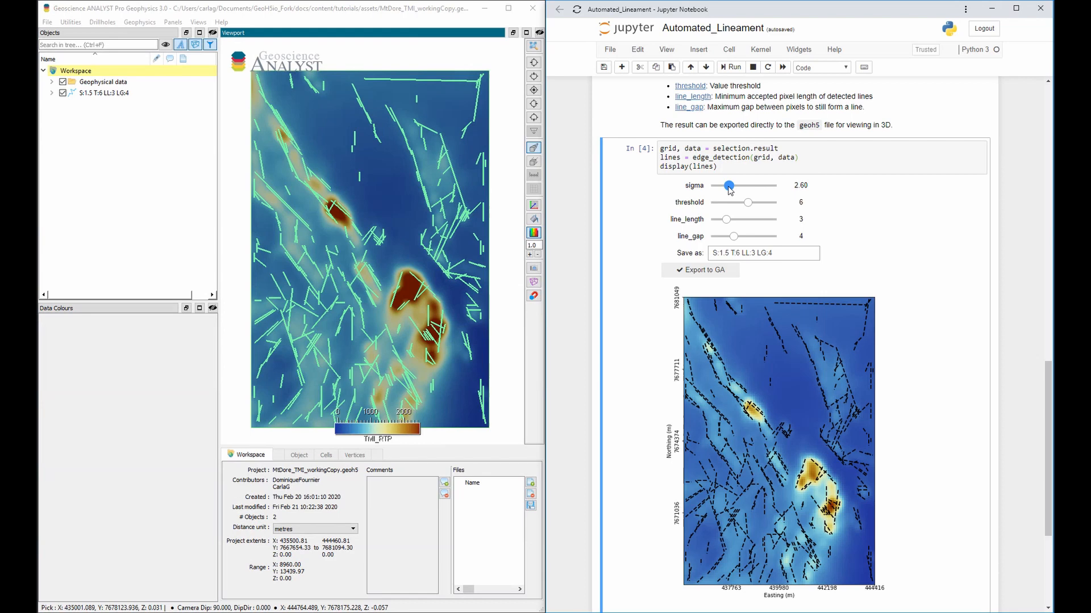
left_click_drag(729, 186, 749, 186)
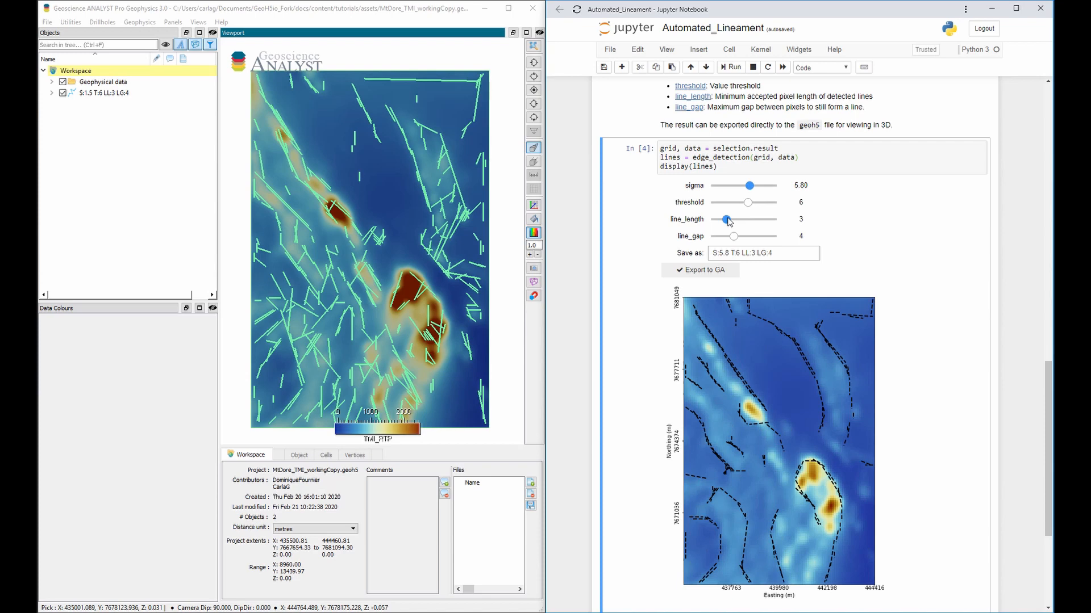
left_click_drag(725, 219, 740, 219)
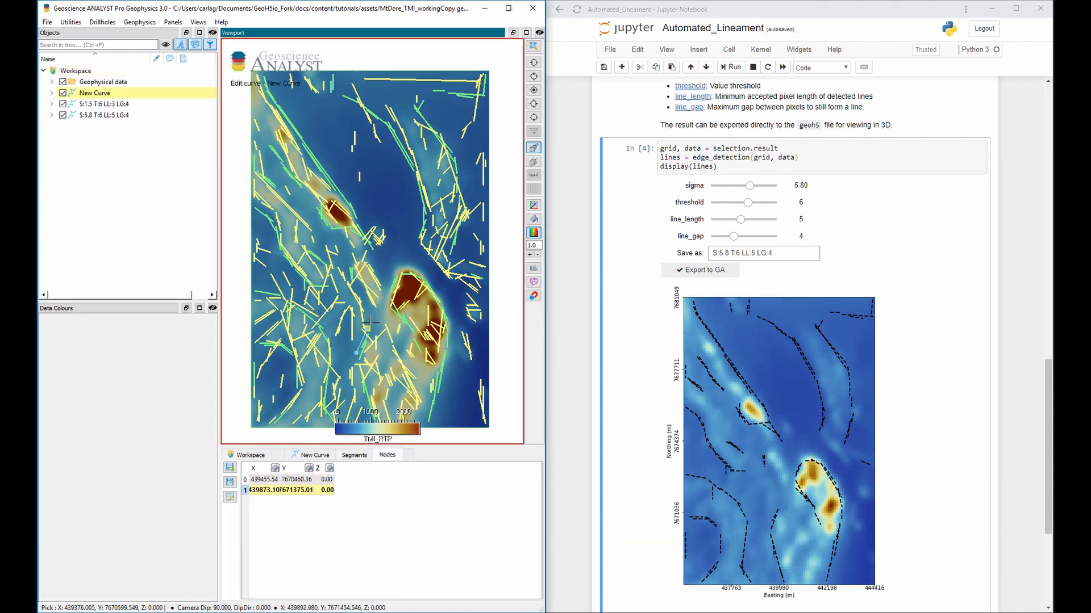
- Place the last curve node on the anomaly and accept the name Curve
left_click(409, 259)
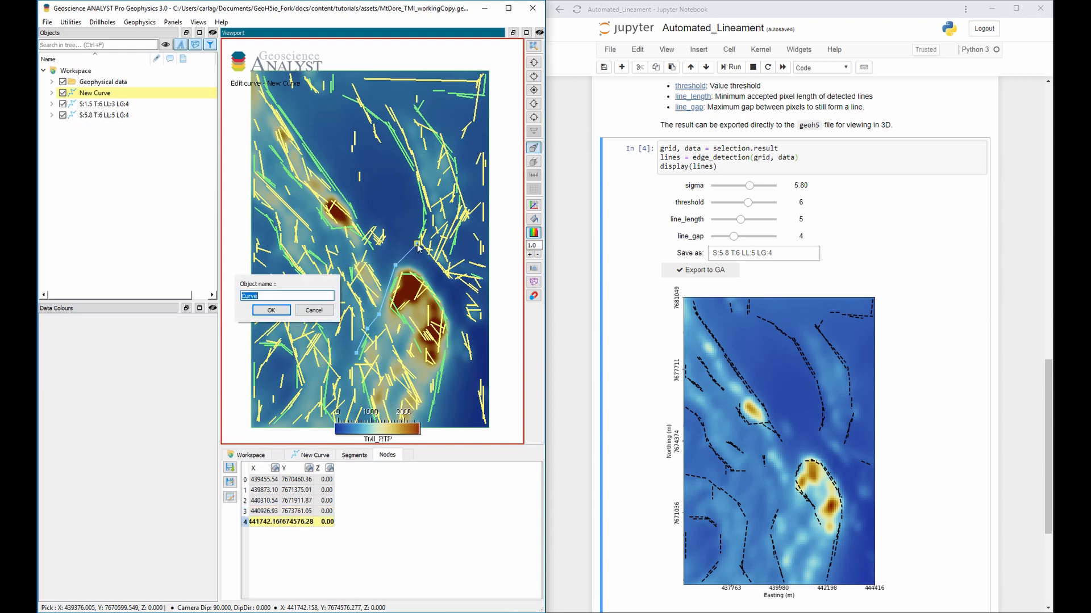
left_click(270, 310)
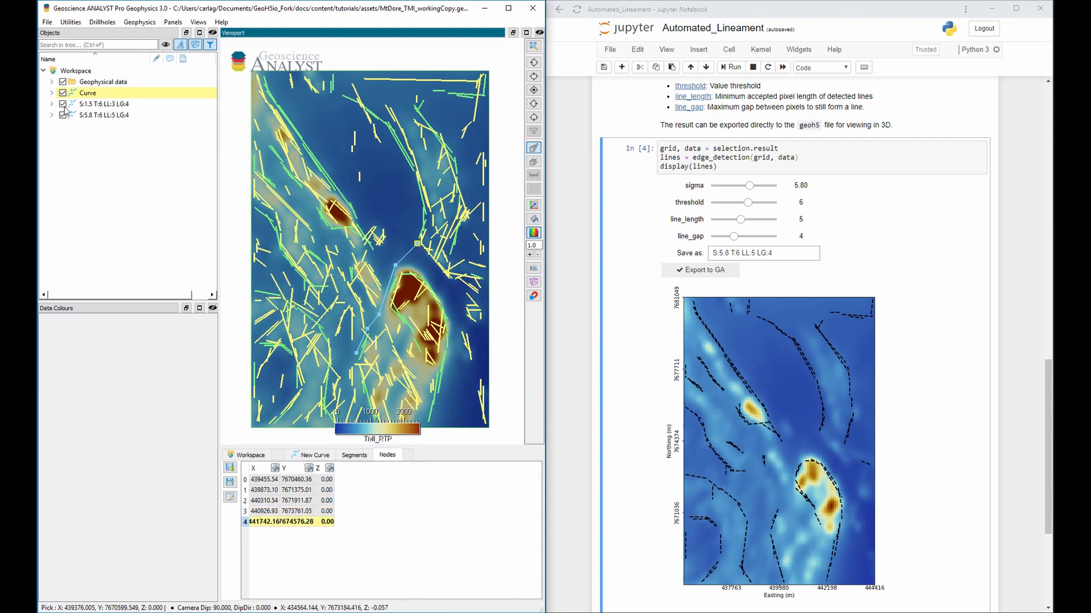